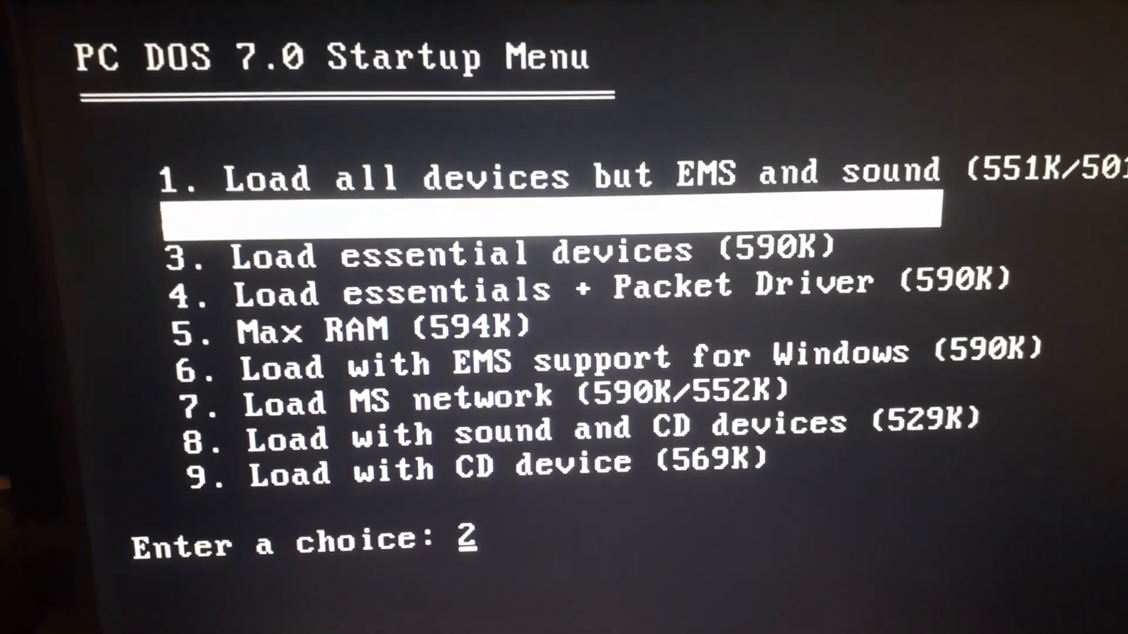
Step: Confirm startup configuration choice 2 at the PC DOS 7.0 Startup Menu
{"action": "key", "text": "Up"}
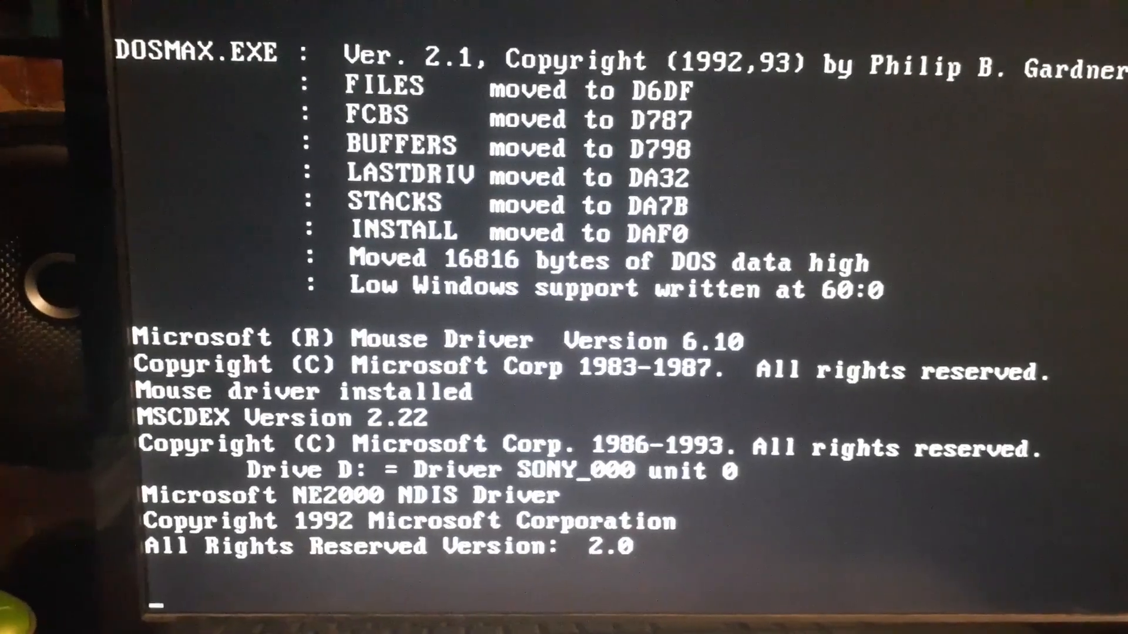
Step: Run mem to report 590K free conventional memory, then begin the net command
{"action": "scroll", "scroll_direction": "down", "scroll_amount": 3}
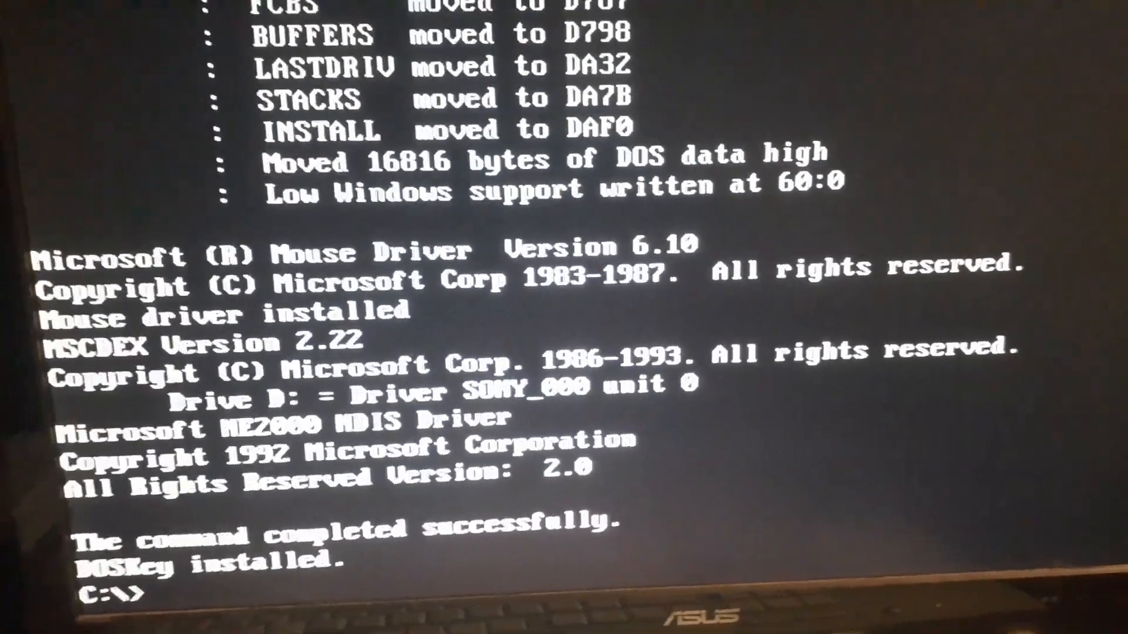
{"action": "type", "text": "mem"}
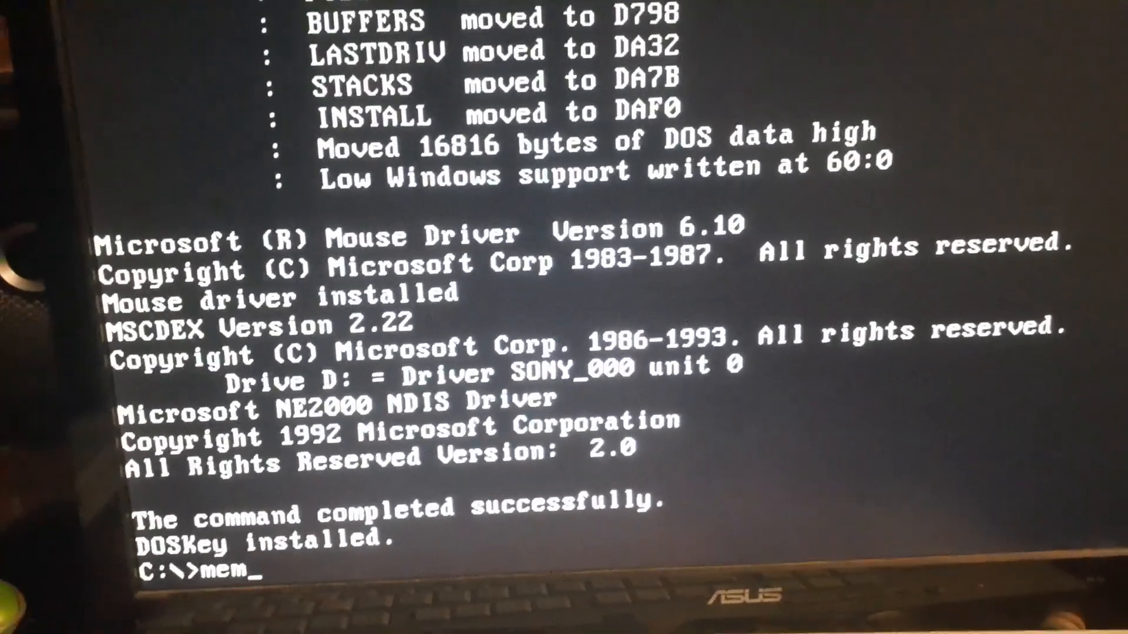
{"action": "key", "text": "Return"}
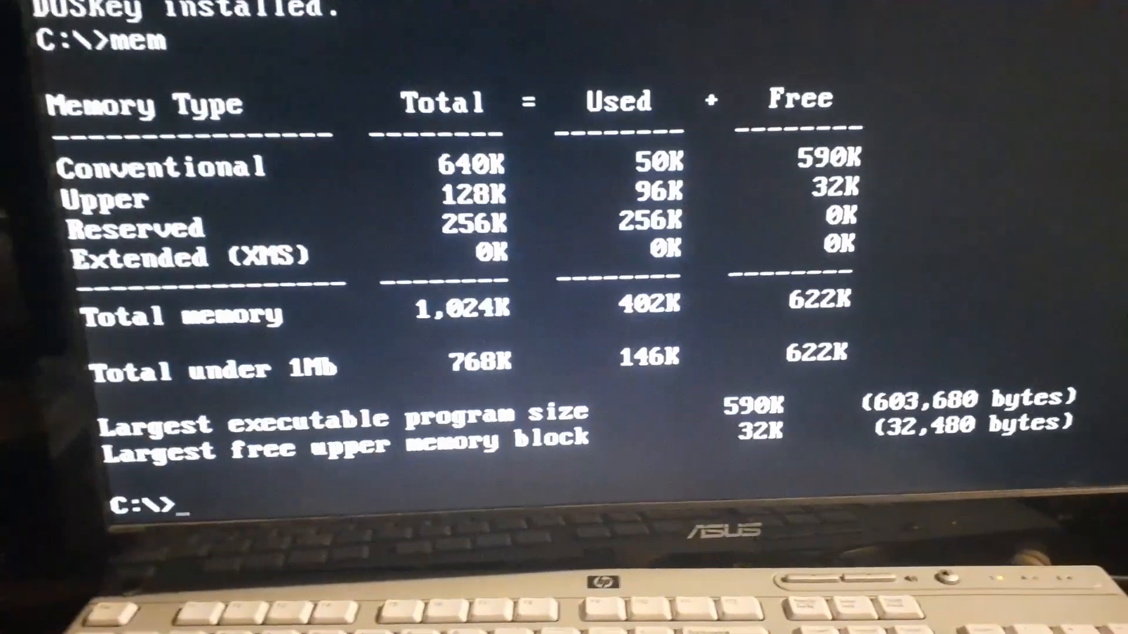
{"action": "type", "text": "net"}
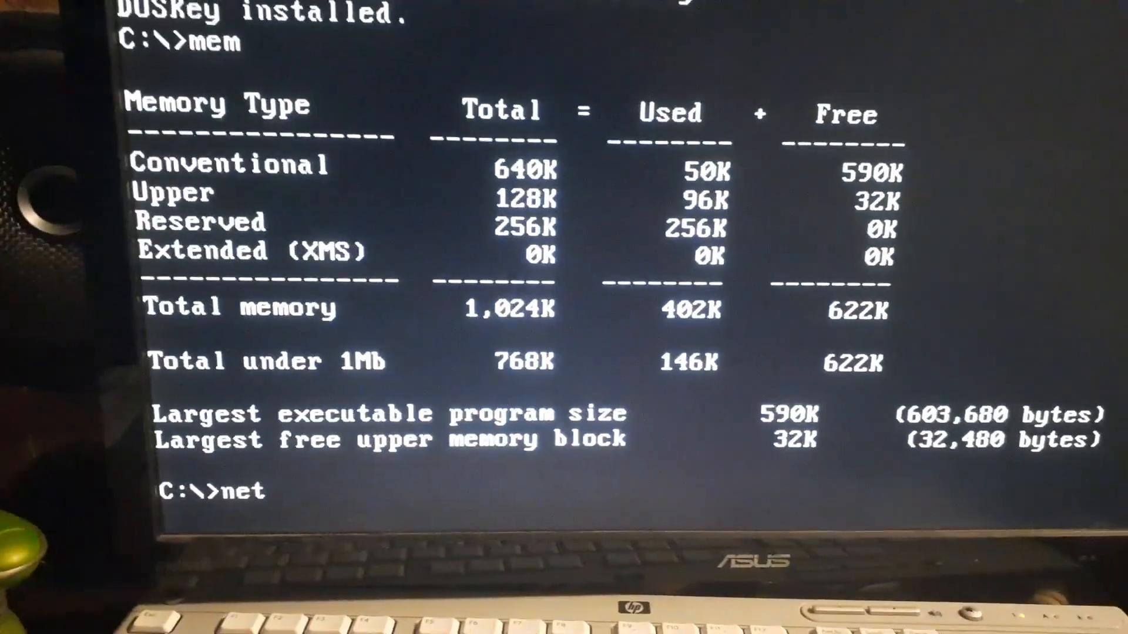
Step: Run net, start the workstation, and log on with the password to connect drive M:
{"action": "key", "text": "Return"}
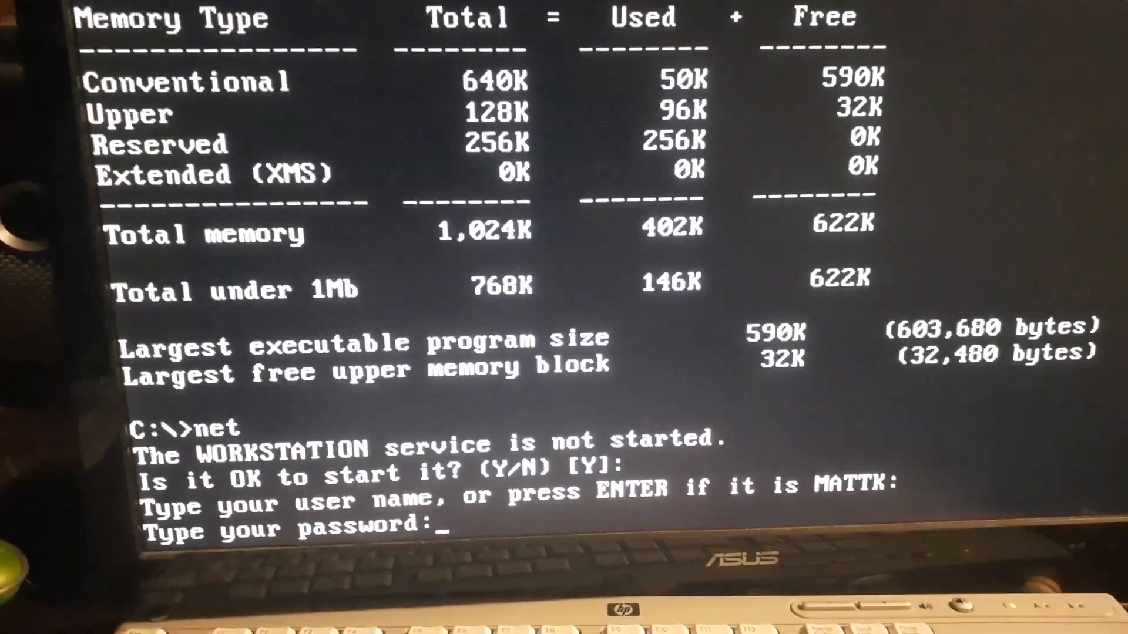
{"action": "type", "text": "****"}
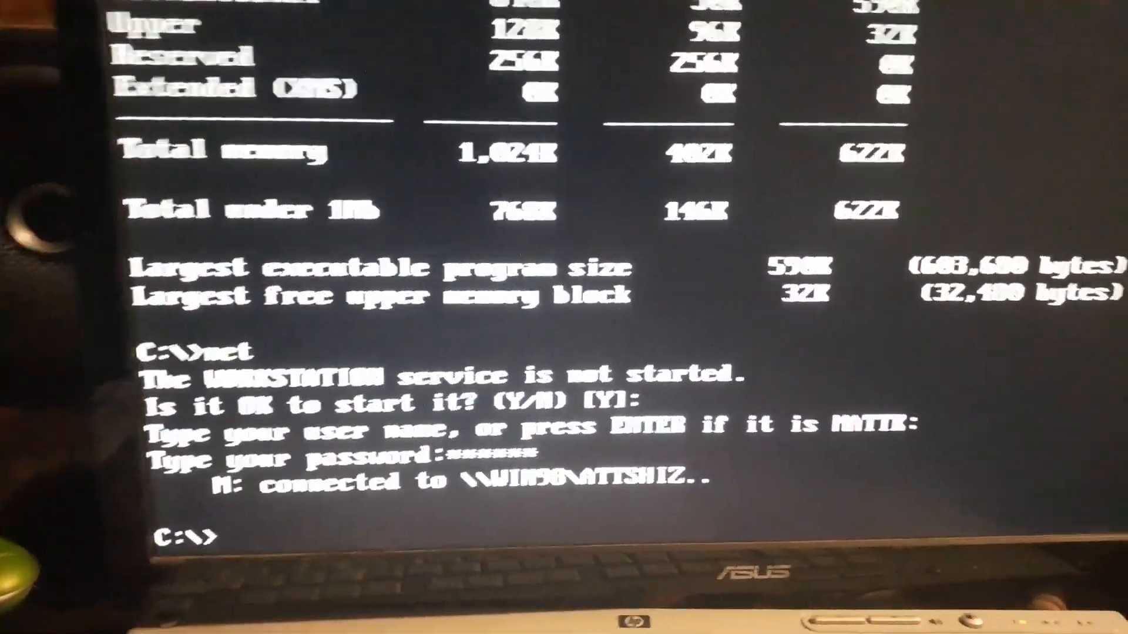
Step: Run mem again to report 564K free conventional memory with networking loaded
{"action": "type", "text": "mem"}
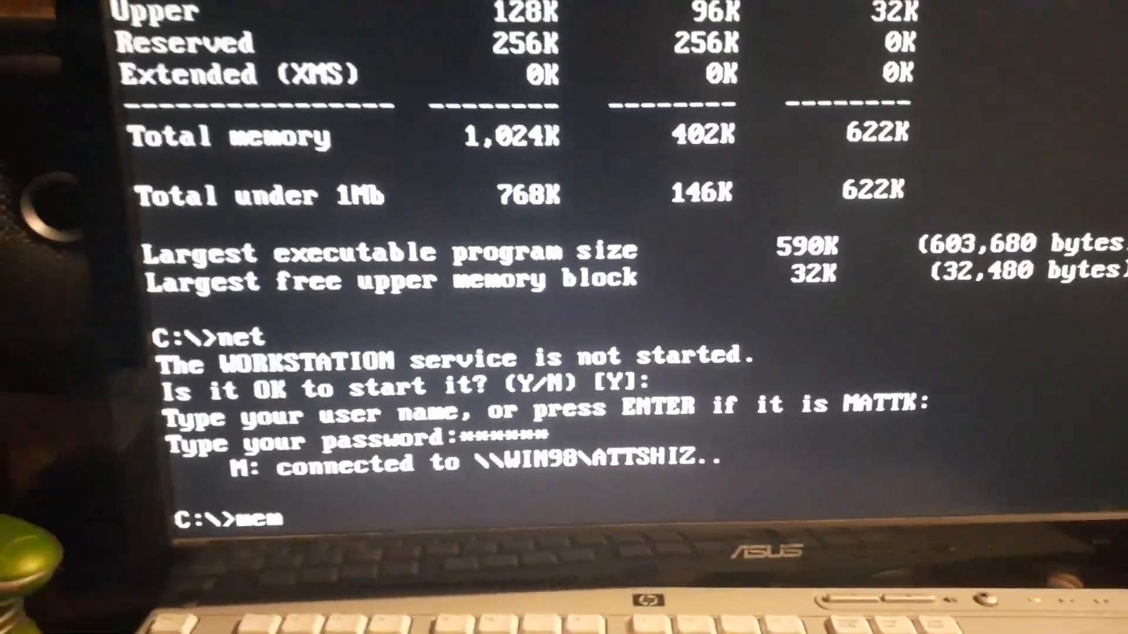
{"action": "key", "text": "Return"}
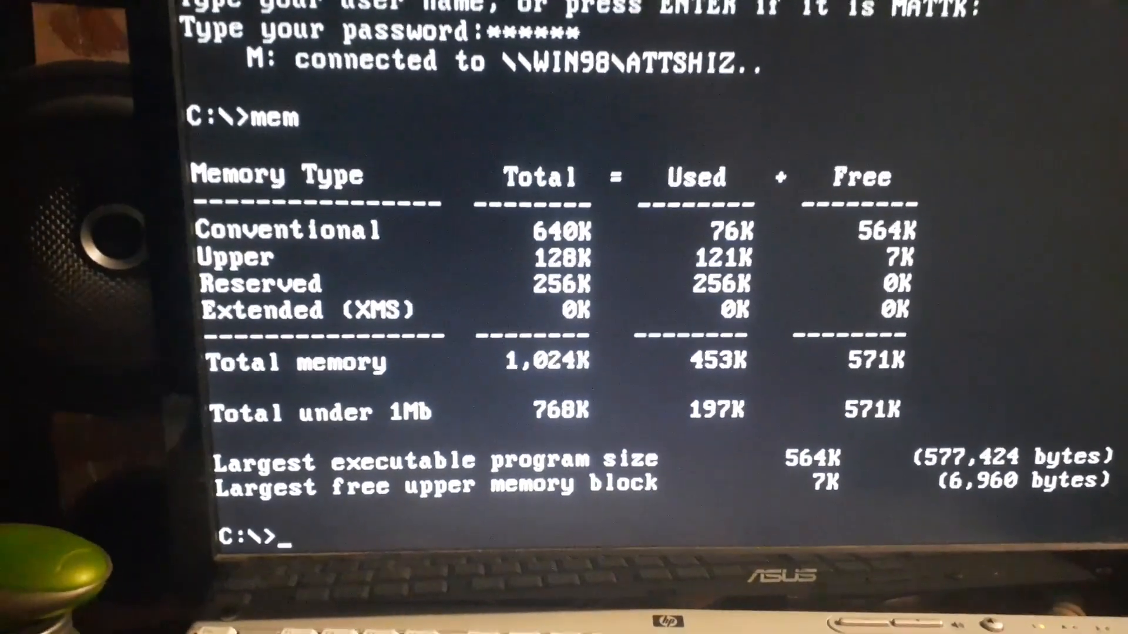
Step: Launch Windows with w and select File Manager in the Main group
{"action": "type", "text": "w"}
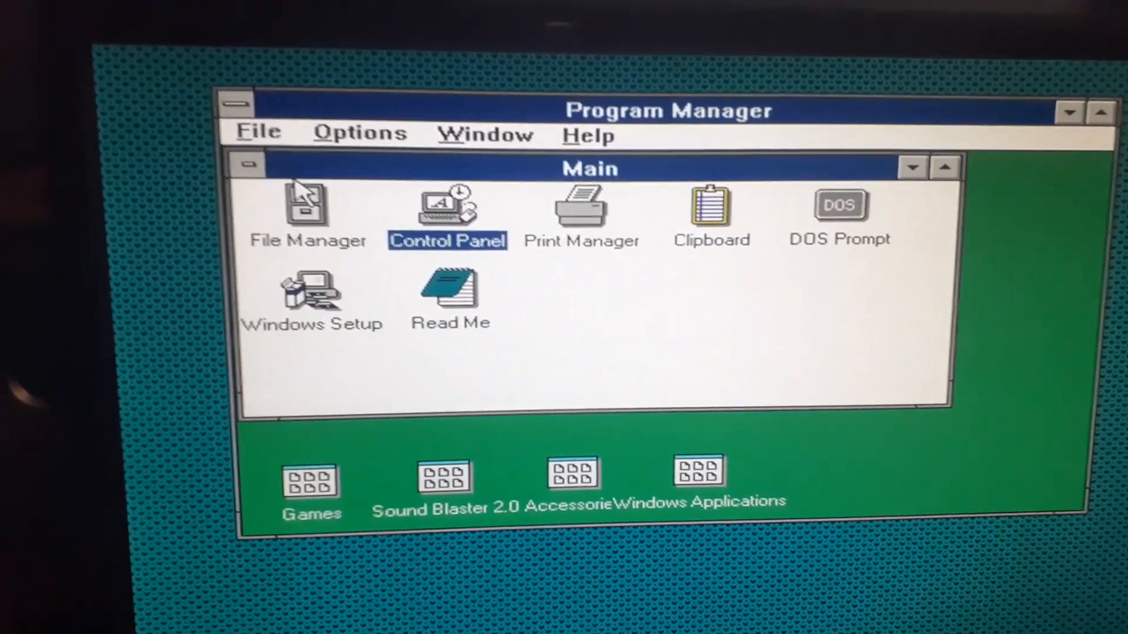
{"action": "left_click", "coordinate": [308, 209]}
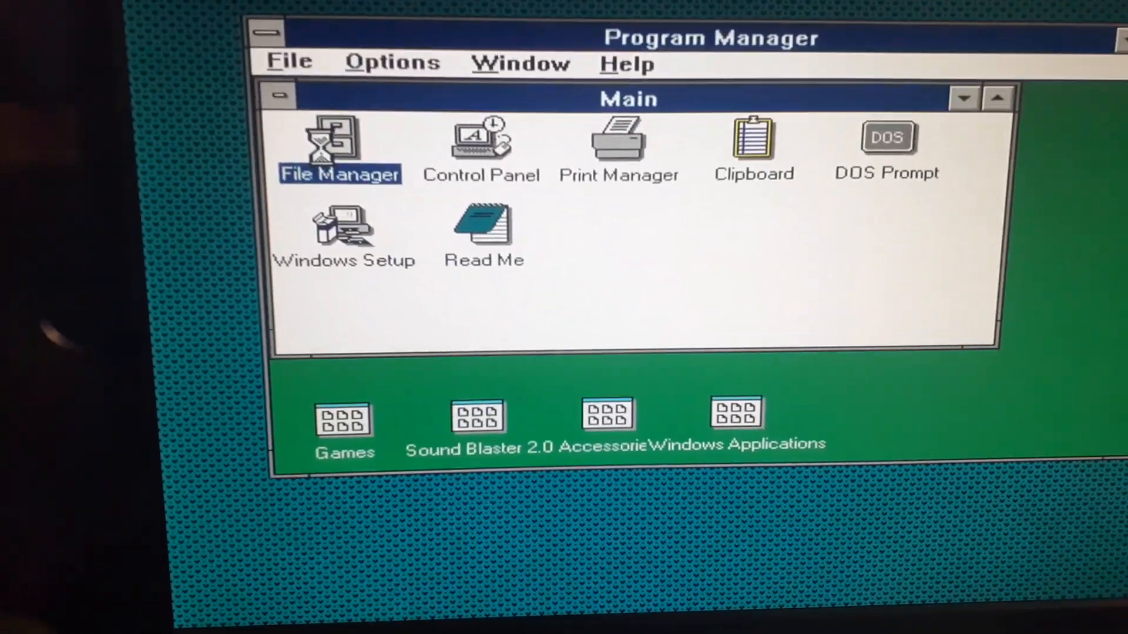
Step: Start File Manager and switch its directory tree to network drive M:
{"action": "double_click", "coordinate": [340, 143]}
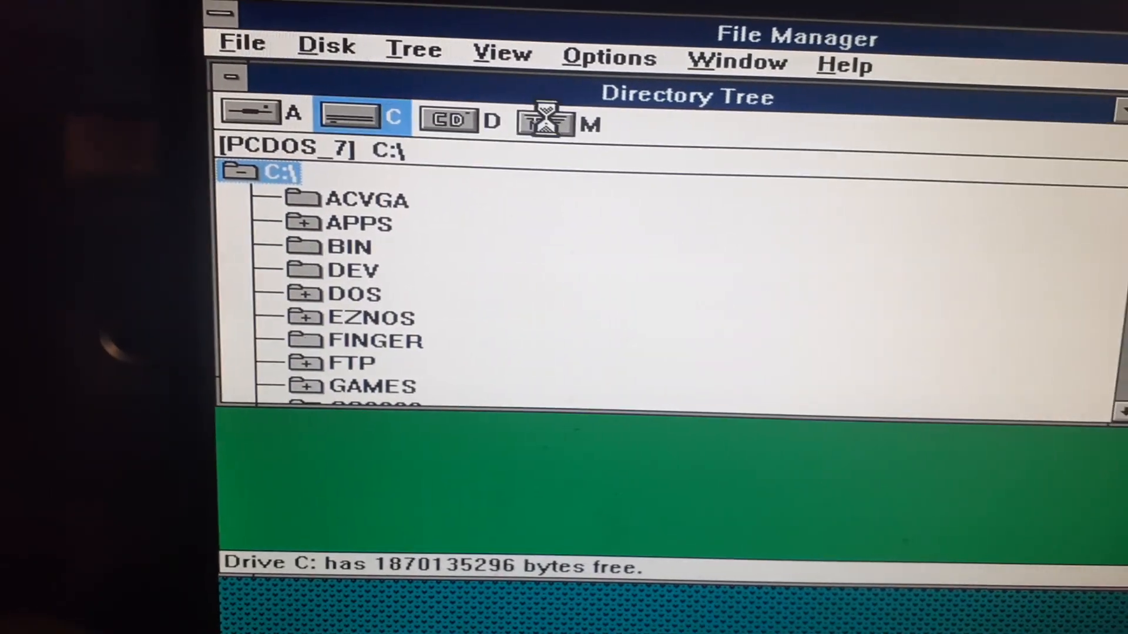
{"action": "left_click", "coordinate": [548, 116]}
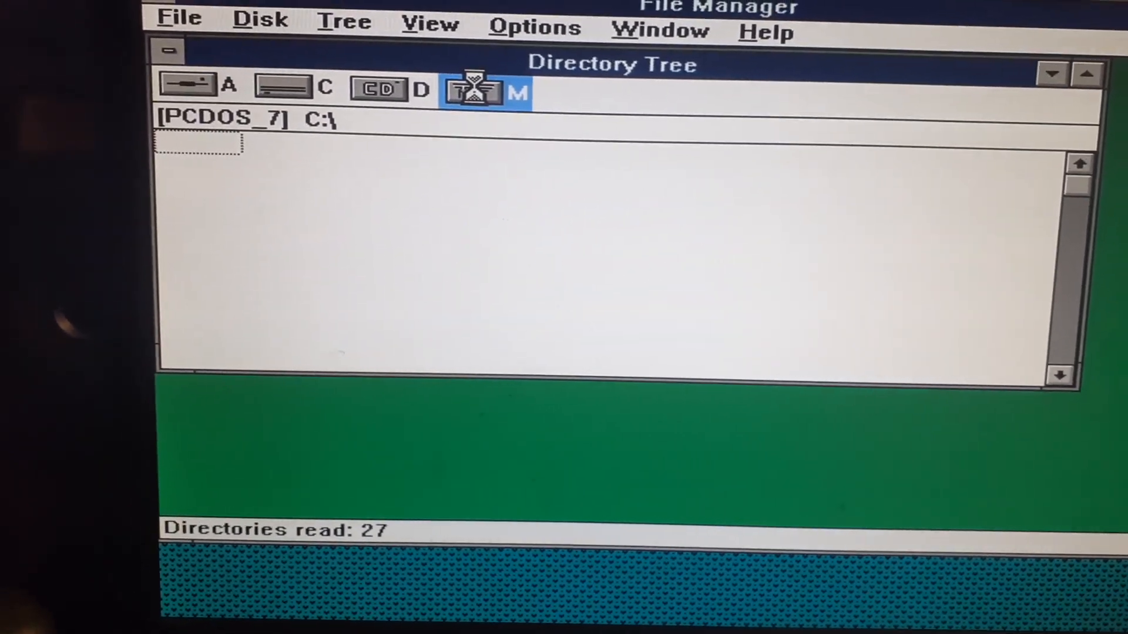
{"action": "left_click", "coordinate": [475, 88]}
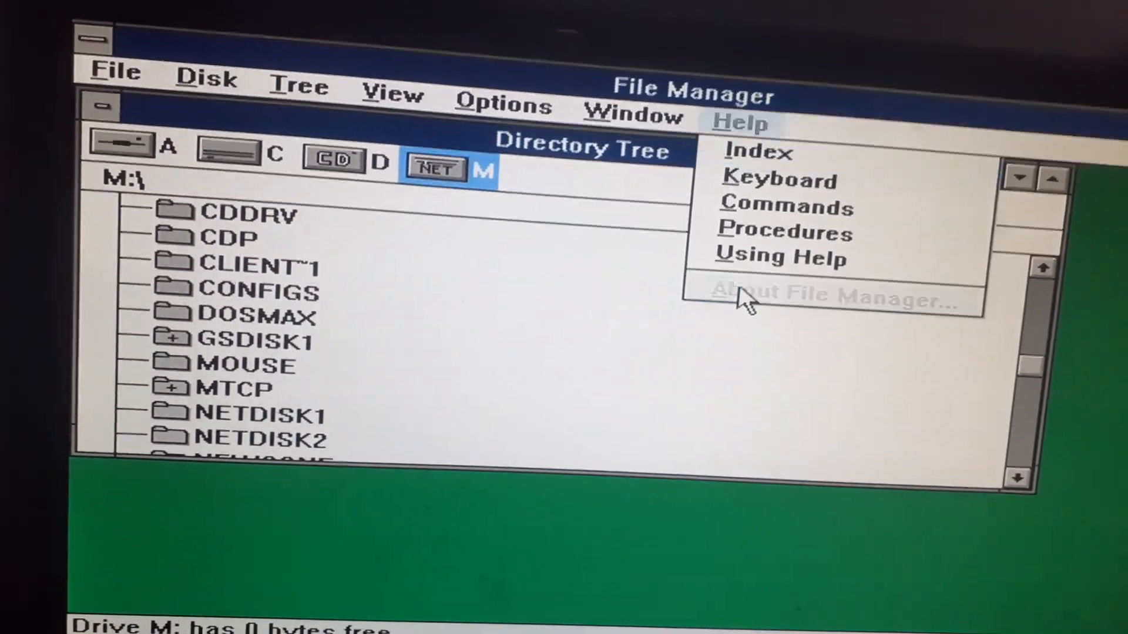
Step: View About File Manager (Windows 3.00a, Real Mode, 309K free) and dismiss it
{"action": "left_click", "coordinate": [827, 299]}
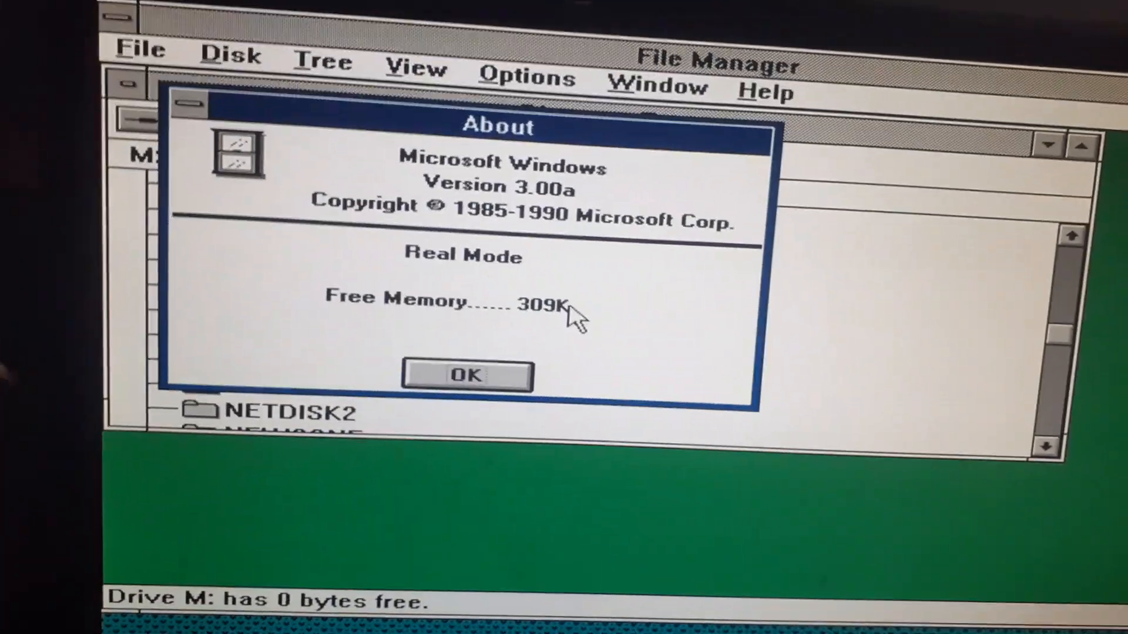
{"action": "left_click", "coordinate": [466, 374]}
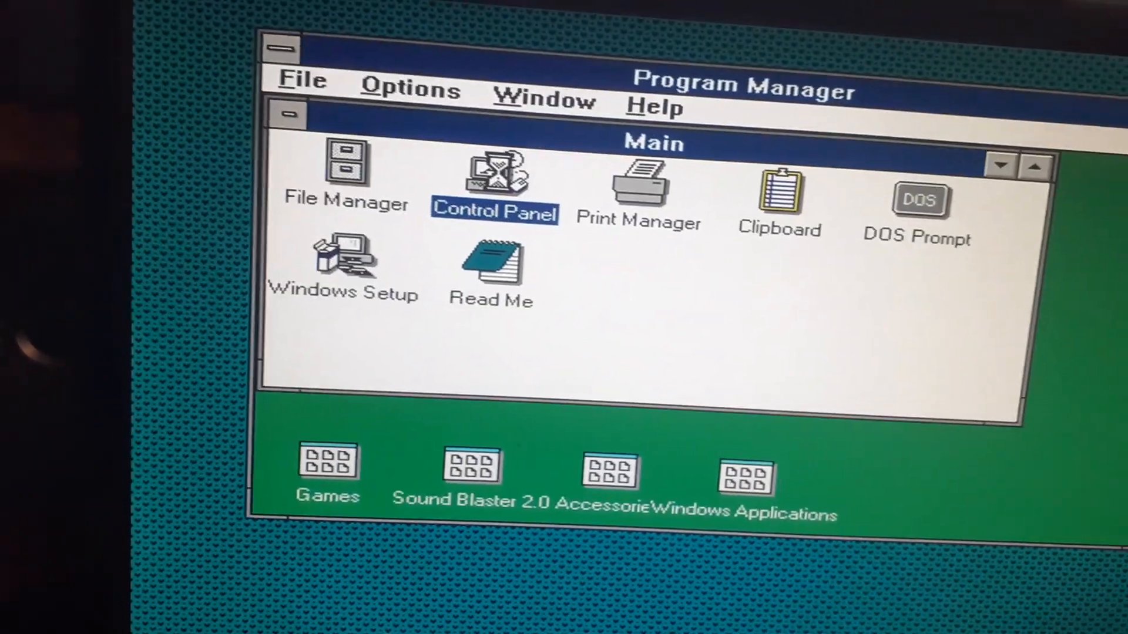
Step: Exit Windows via the Program Manager control-menu box, returning to DOS
{"action": "double_click", "coordinate": [494, 175]}
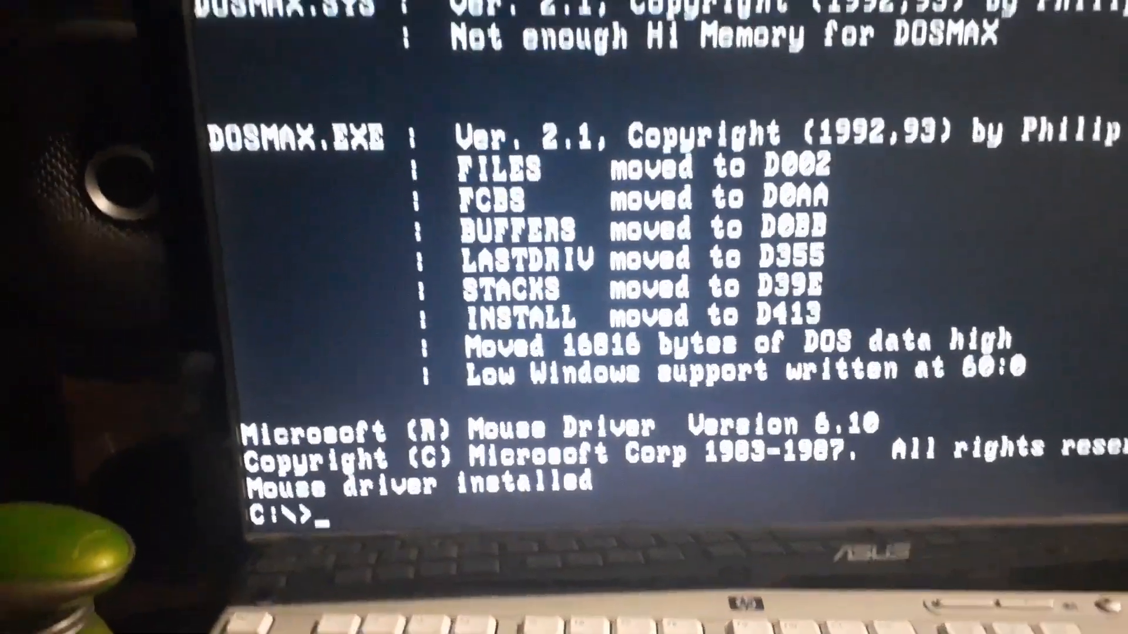
Step: Run mem to report 589K free conventional memory
{"action": "type", "text": "mem"}
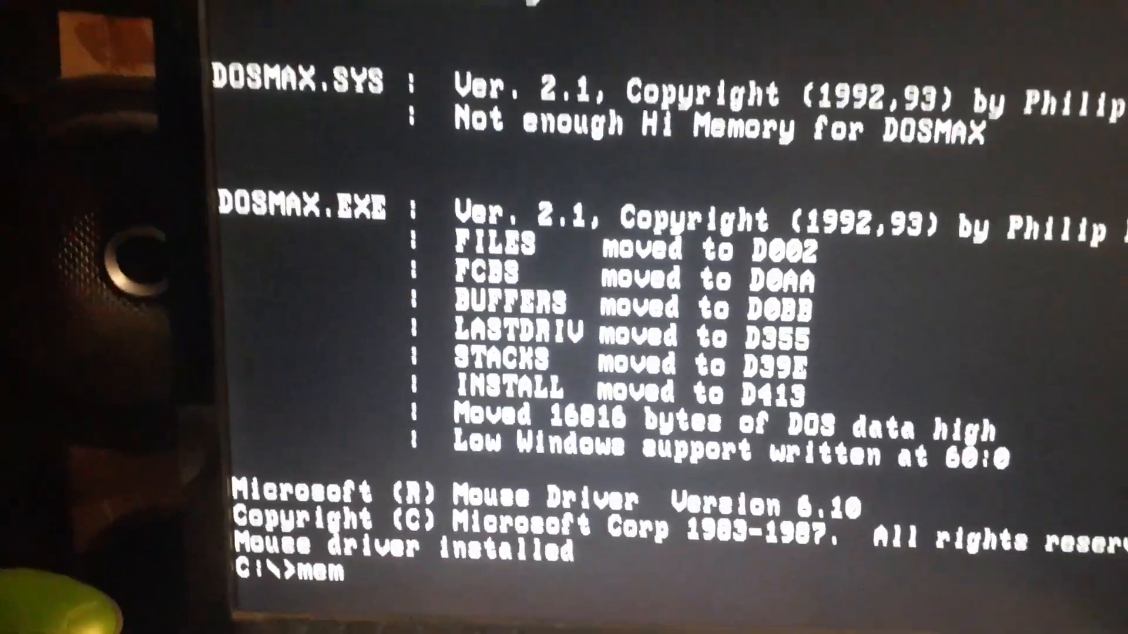
{"action": "key", "text": "Return"}
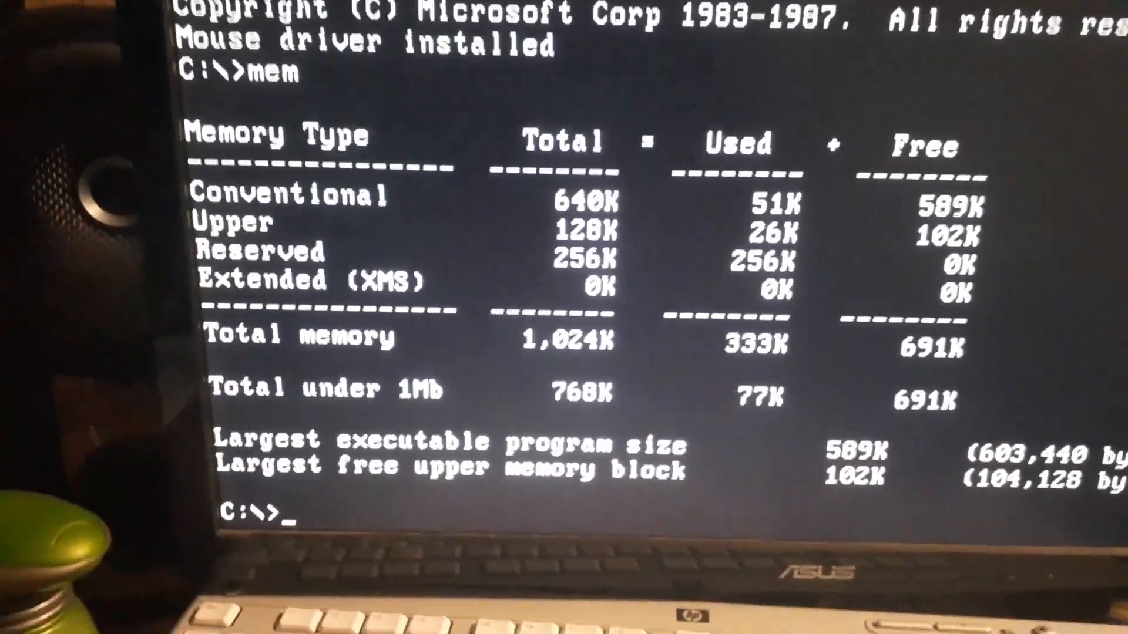
Step: Change into GAMES\WOLF3D and enter the wolf8086 executable name
{"action": "type", "text": "cd gam"}
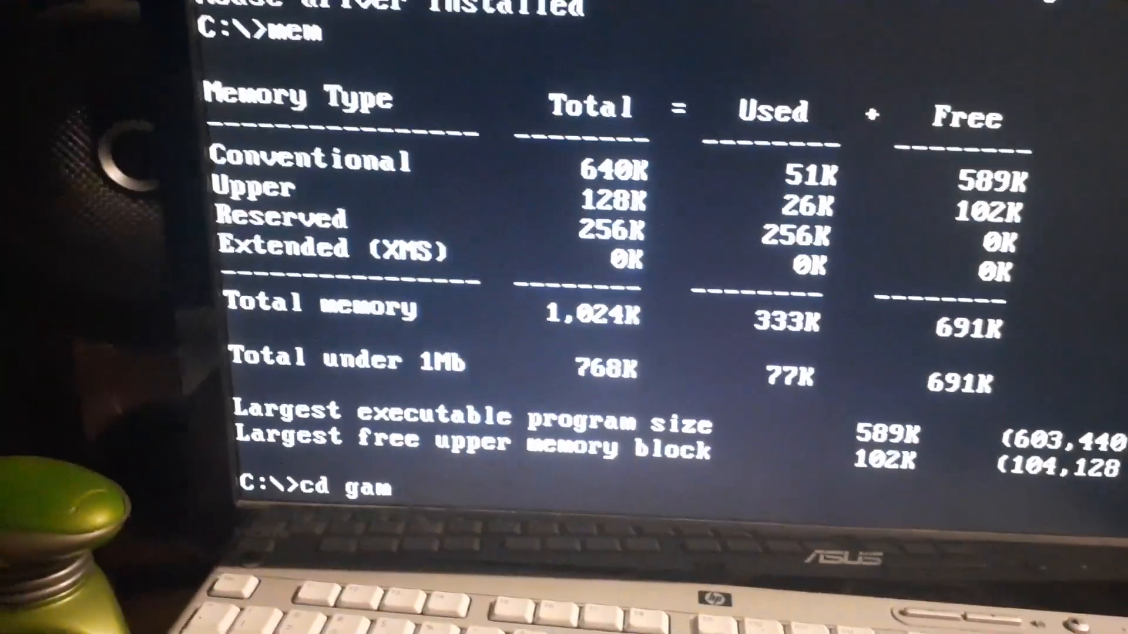
{"action": "type", "text": "es\\"}
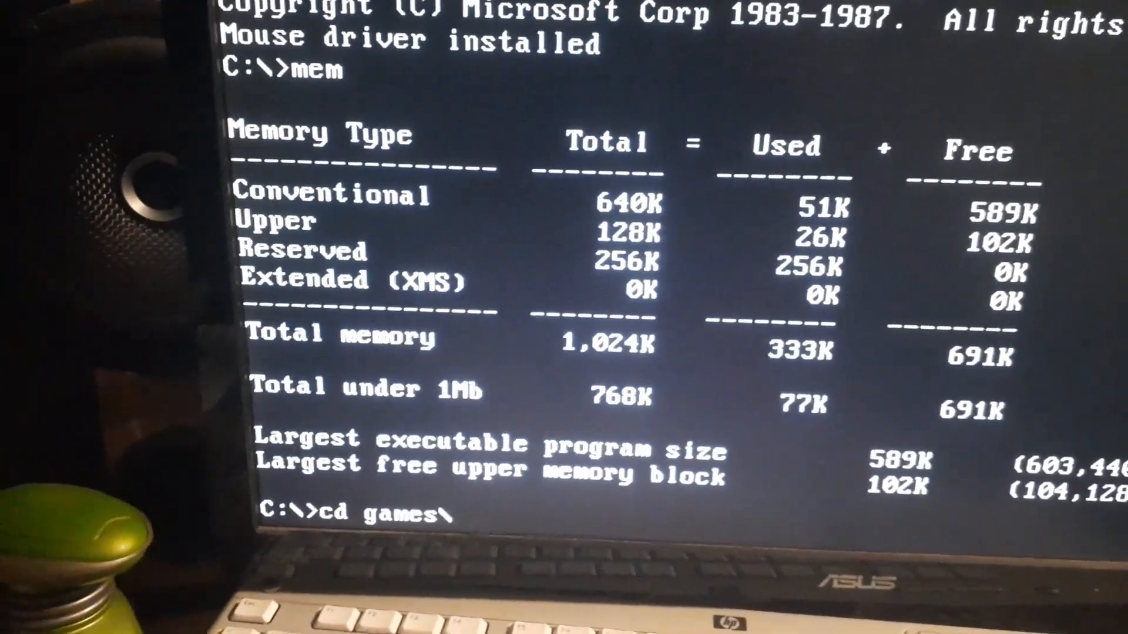
{"action": "type", "text": "wolf"}
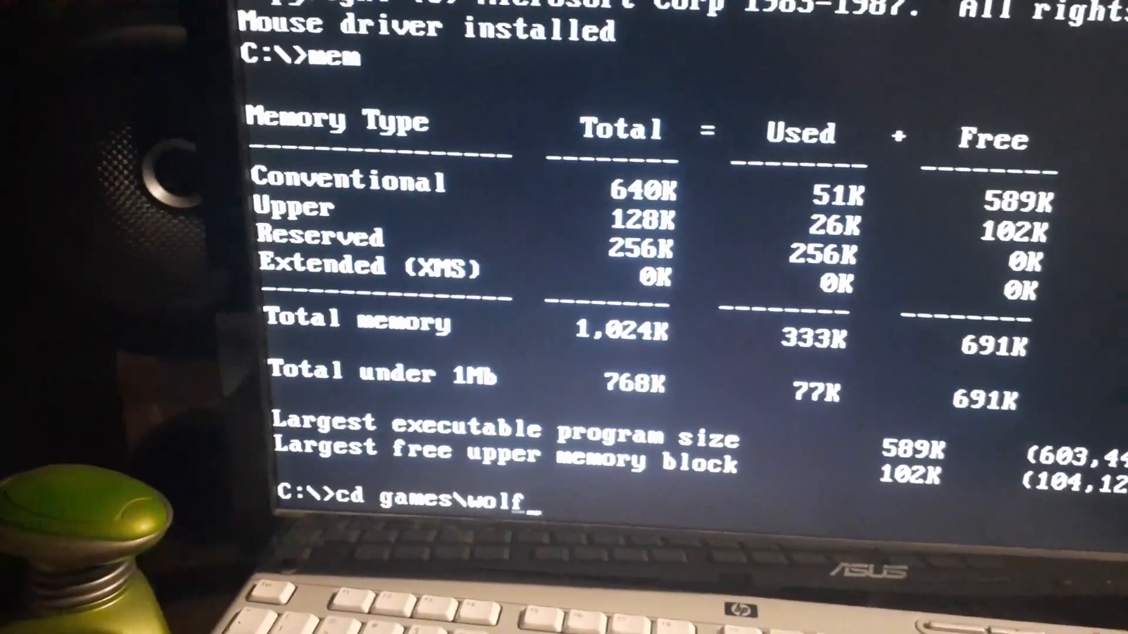
{"action": "key", "text": "Return"}
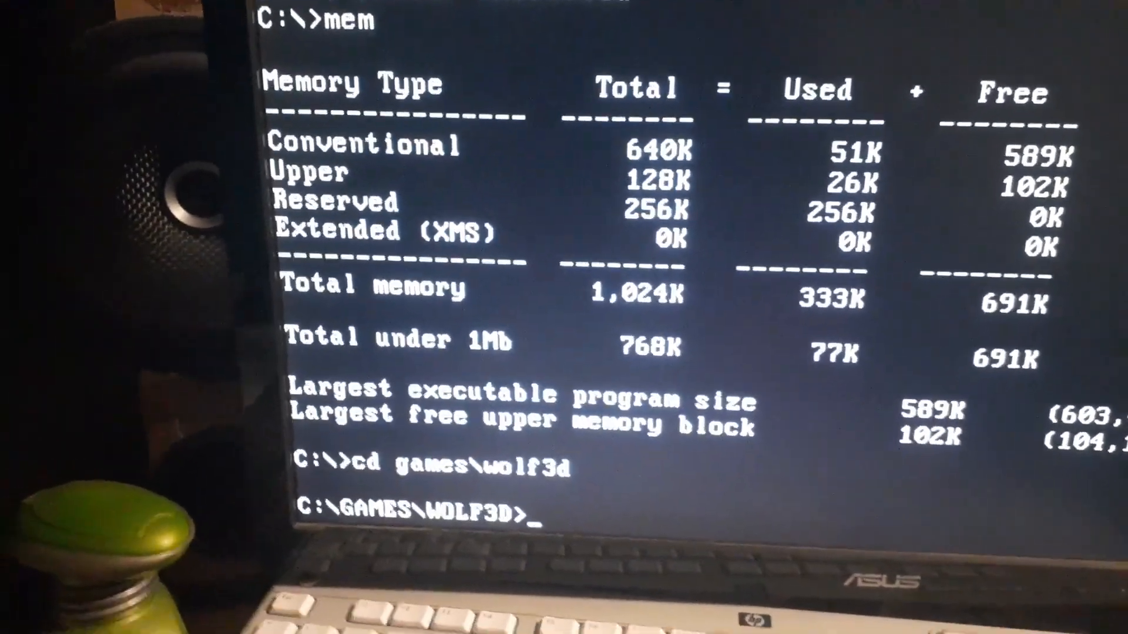
{"action": "type", "text": "wol"}
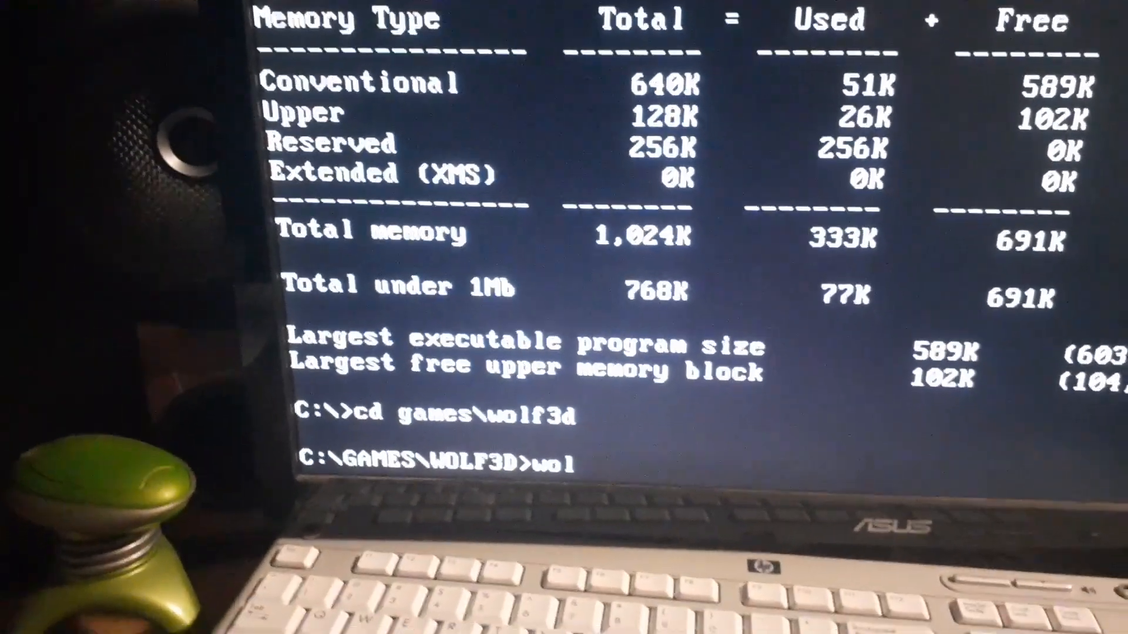
{"action": "type", "text": "f8086"}
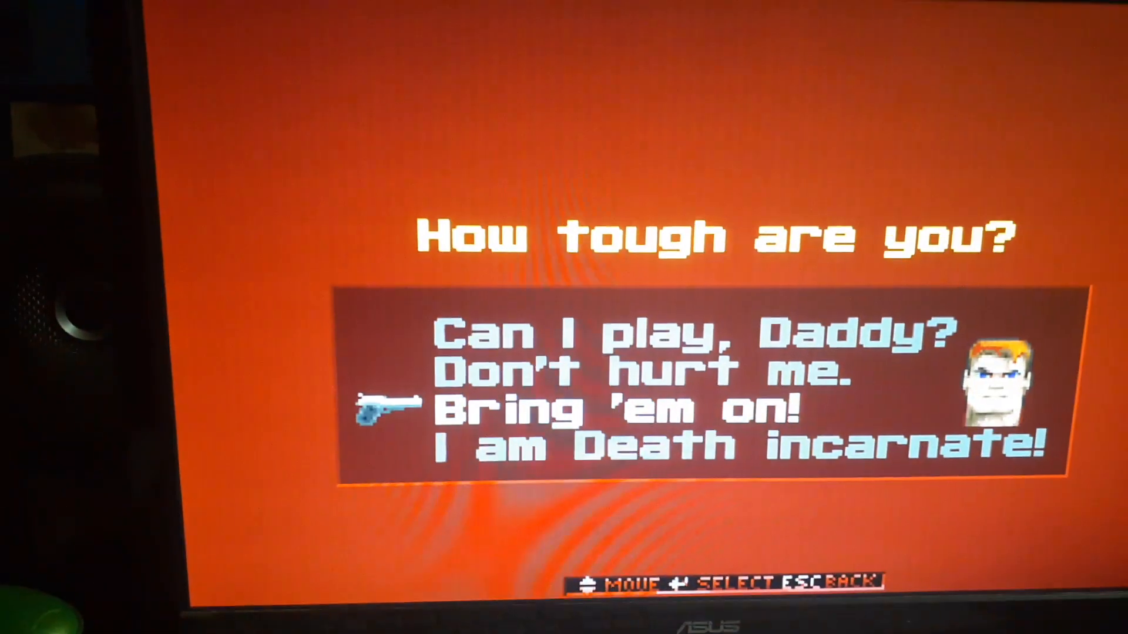
Step: Move the difficulty selection to the easiest level, Can I play, Daddy?
{"action": "key", "text": "up"}
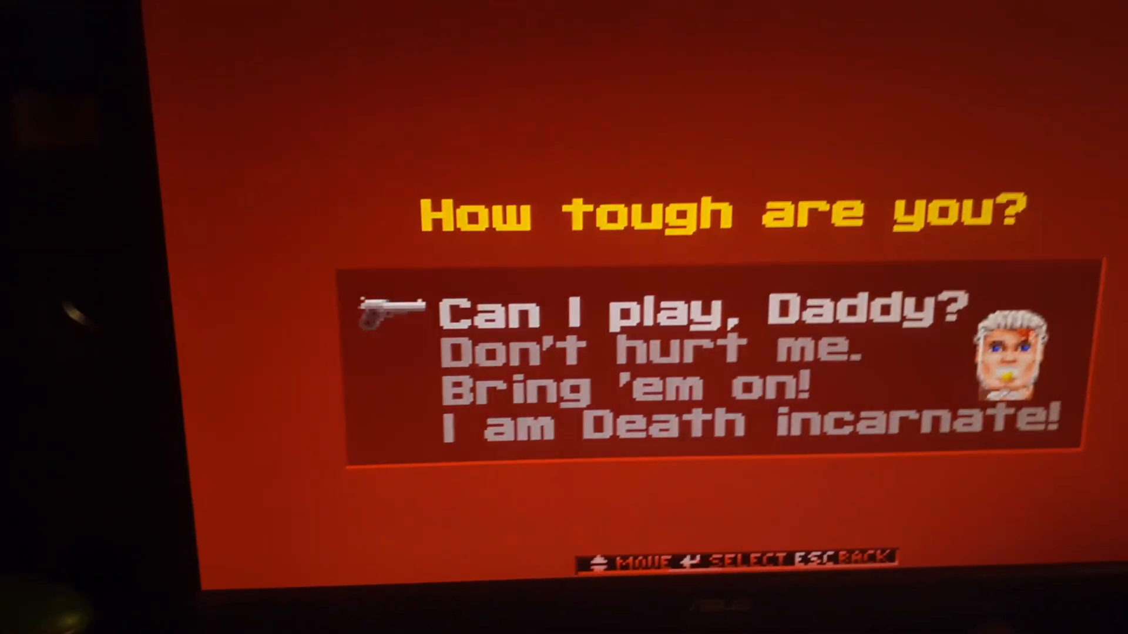